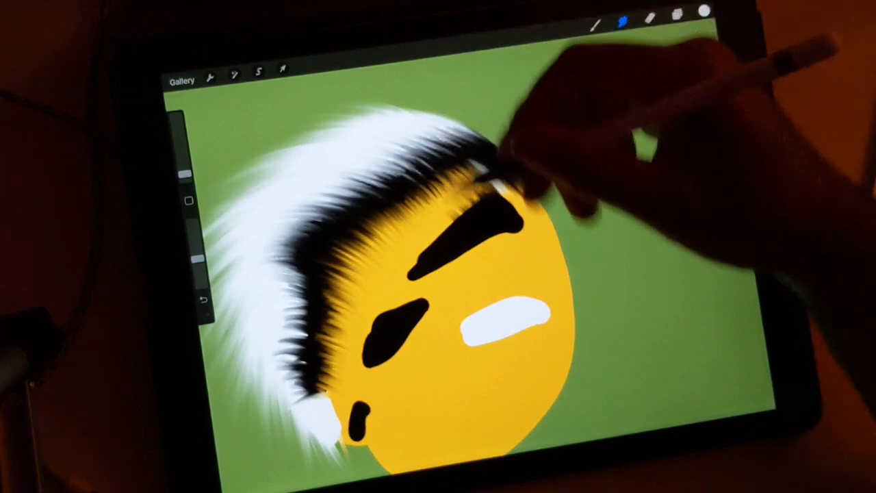
Open the Brush Library over the cartoon face drawing to show the brush sets.
click(602, 20)
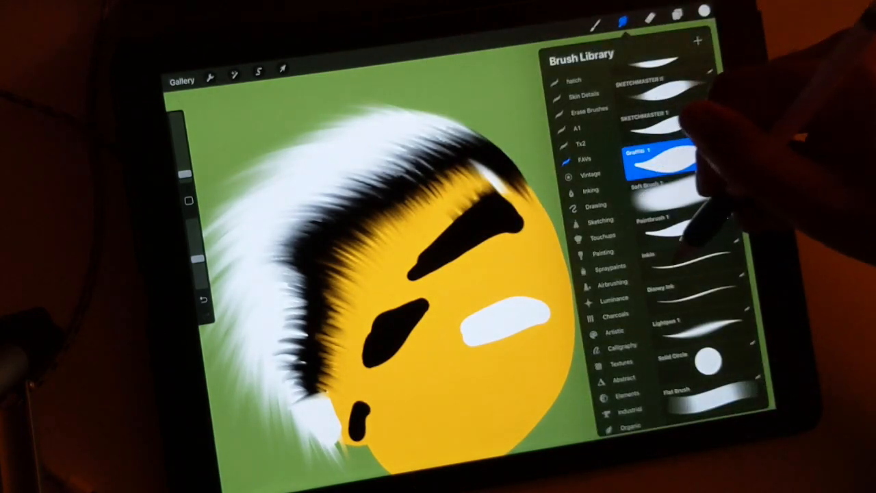